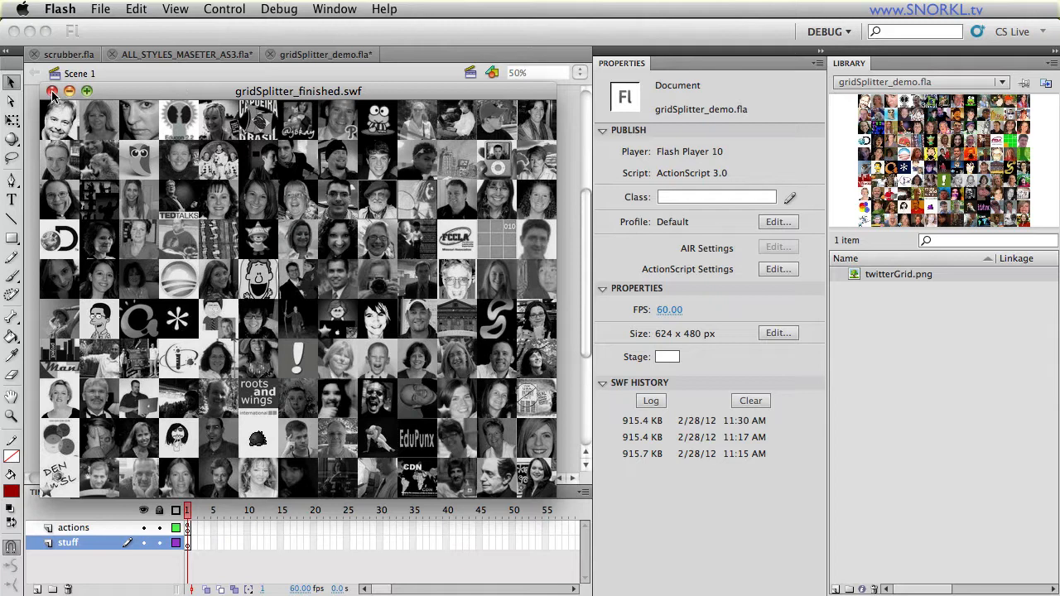
# Step: Close the gridSplitter_finished.swf preview window to return to the blank demo document
pyautogui.click(52, 91)
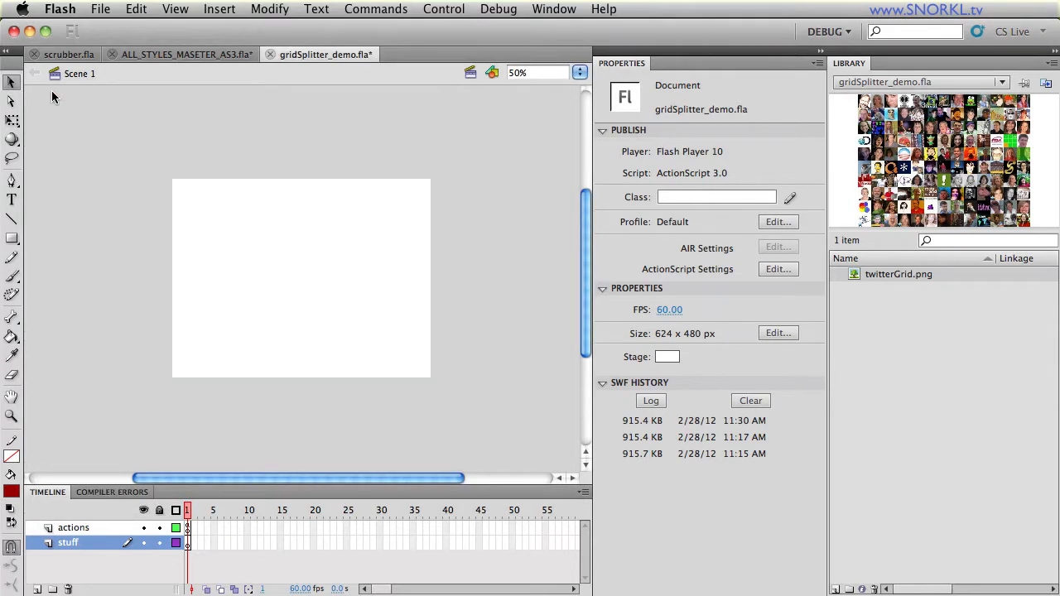
pyautogui.moveTo(290, 150)
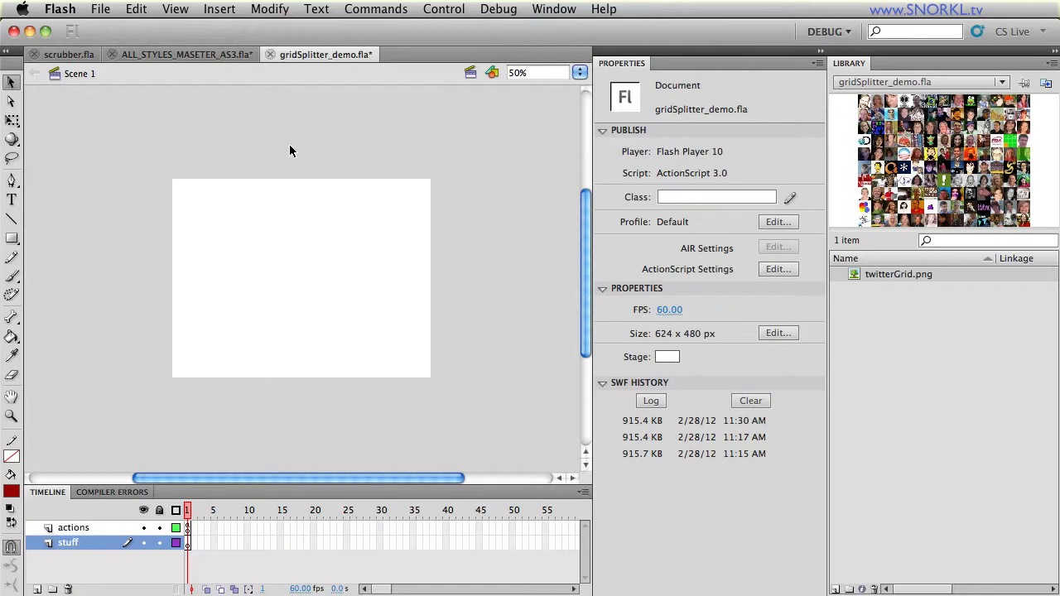
pyautogui.moveTo(371, 104)
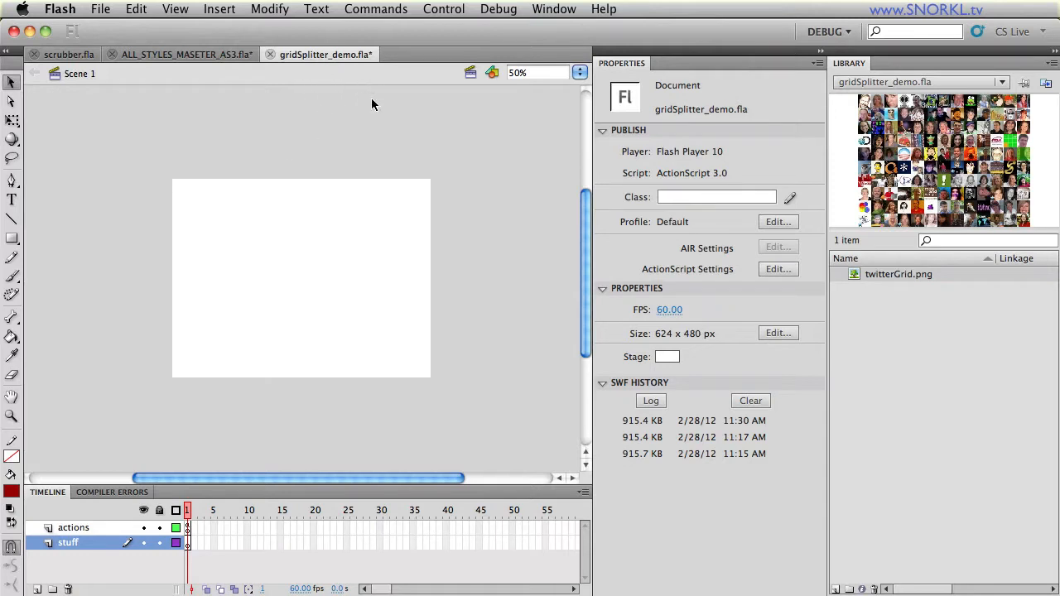
pyautogui.moveTo(893, 287)
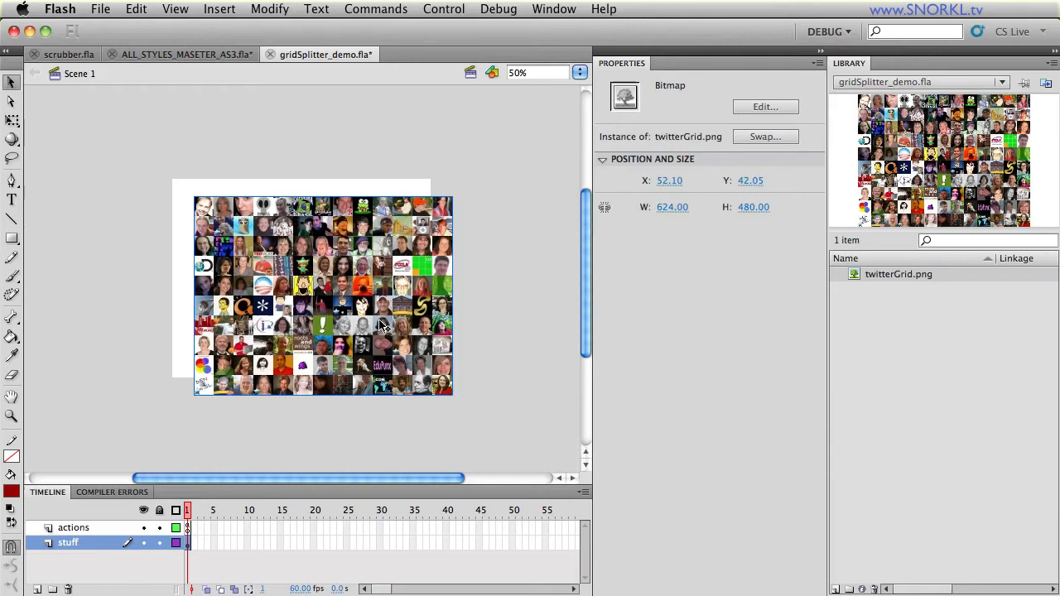
pyautogui.moveTo(484, 346)
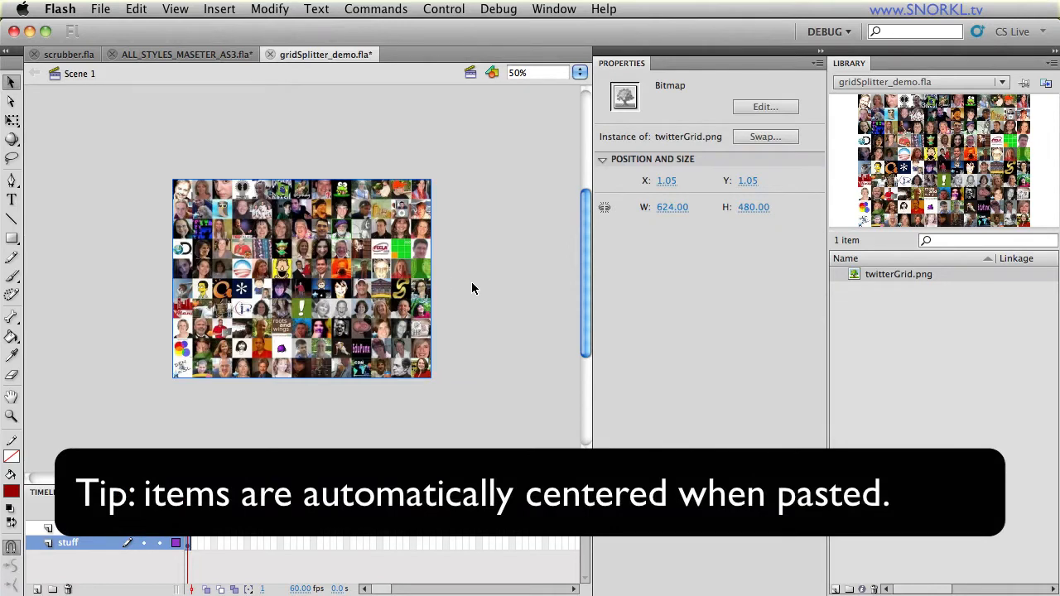
# Step: Select the pasted twitterGrid.png bitmap on the stage
pyautogui.moveTo(301, 278); pyautogui.dragTo(361, 343)
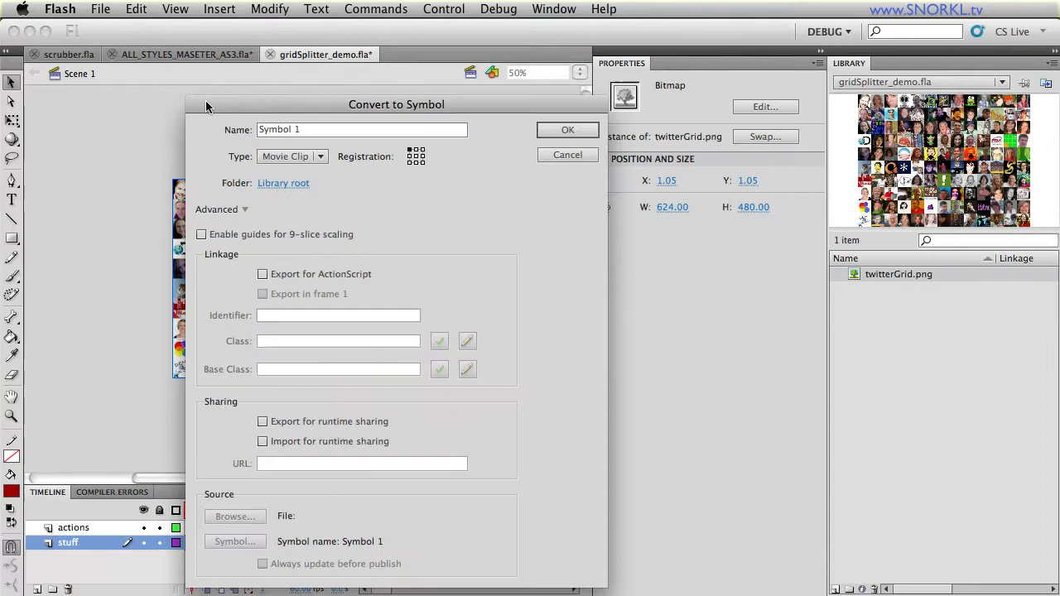
# Step: Convert the image to movie clip symbol mc and start naming its instance image_mc
pyautogui.click(361, 129)
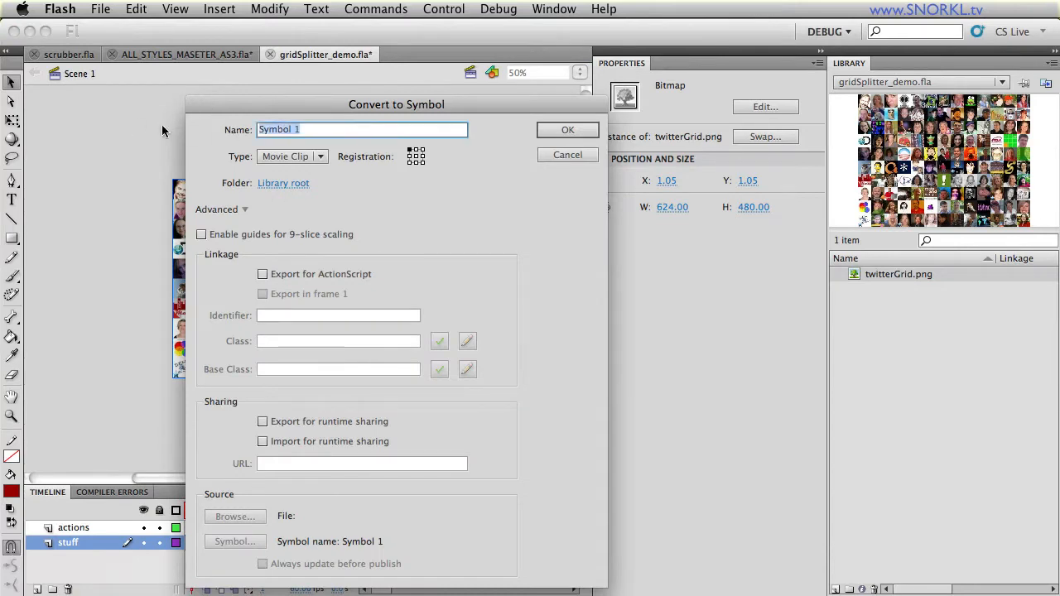
pyautogui.click(566, 129)
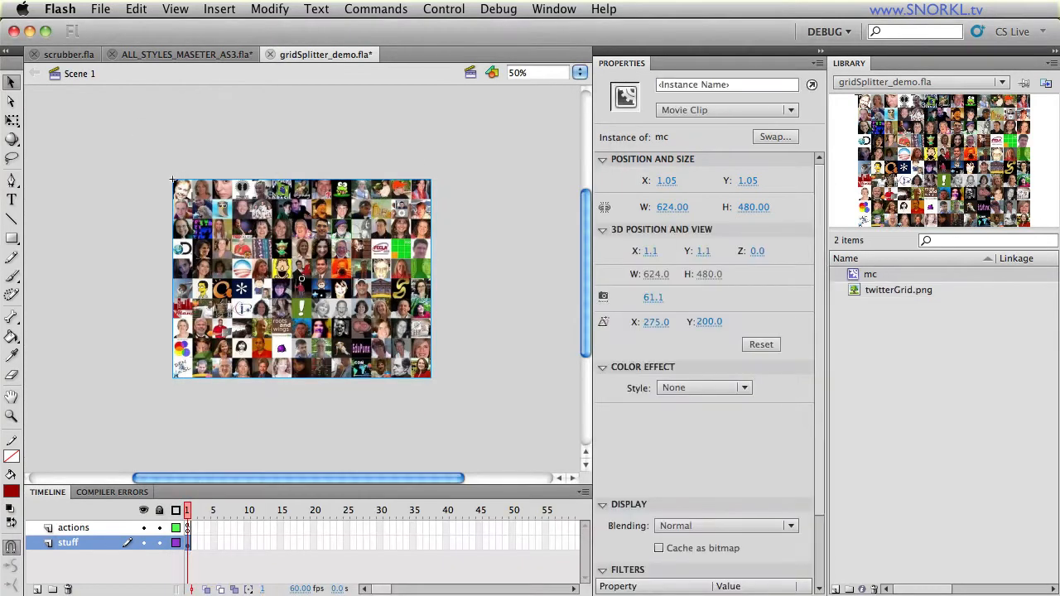
pyautogui.write('image_mc')
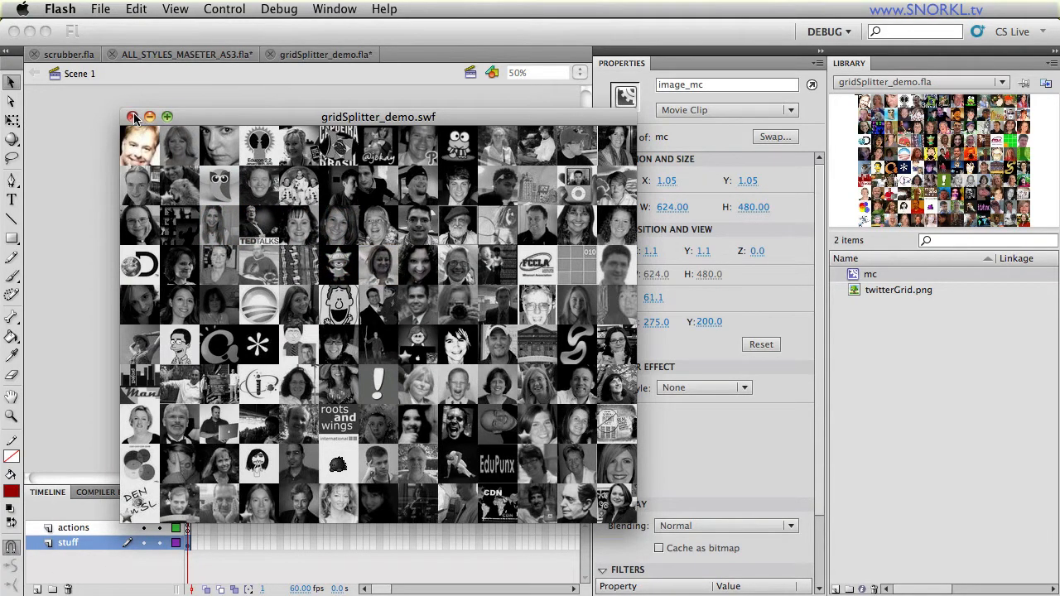
# Step: Close the gridSplitter_demo.swf grayscale grid test window
pyautogui.click(131, 116)
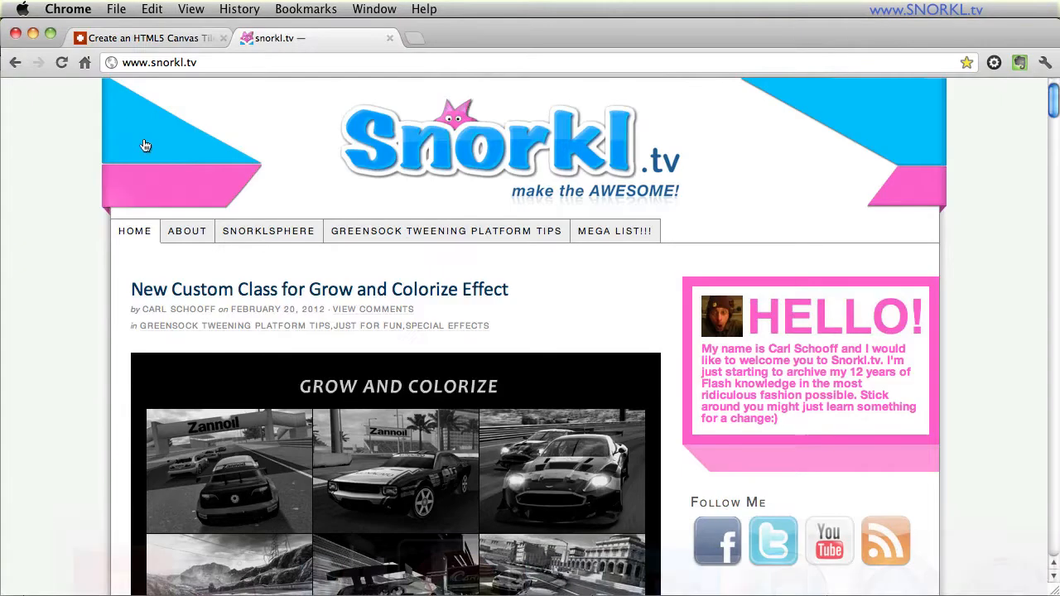
# Step: Play the BitmapTileGrid demo's tile transitions on the first and second images
pyautogui.scroll(-3)
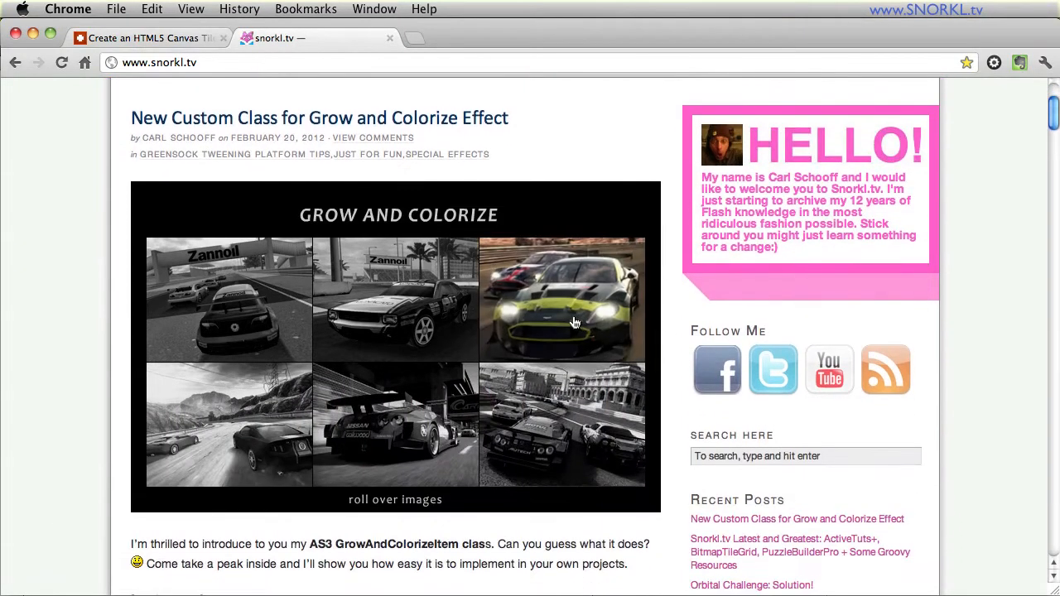
pyautogui.moveTo(480, 381)
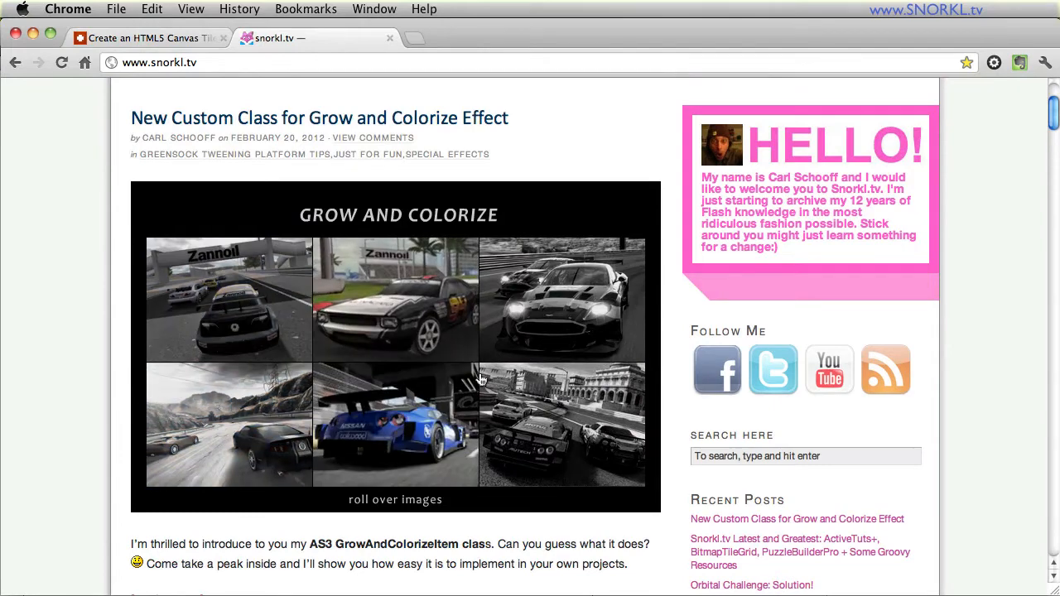
pyautogui.scroll(-3)
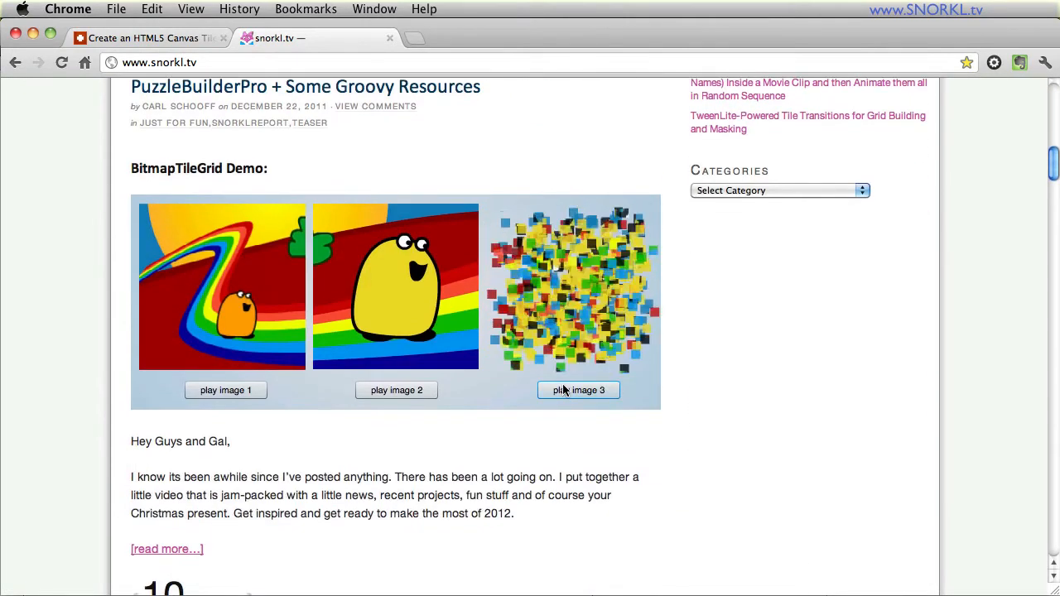
pyautogui.click(578, 391)
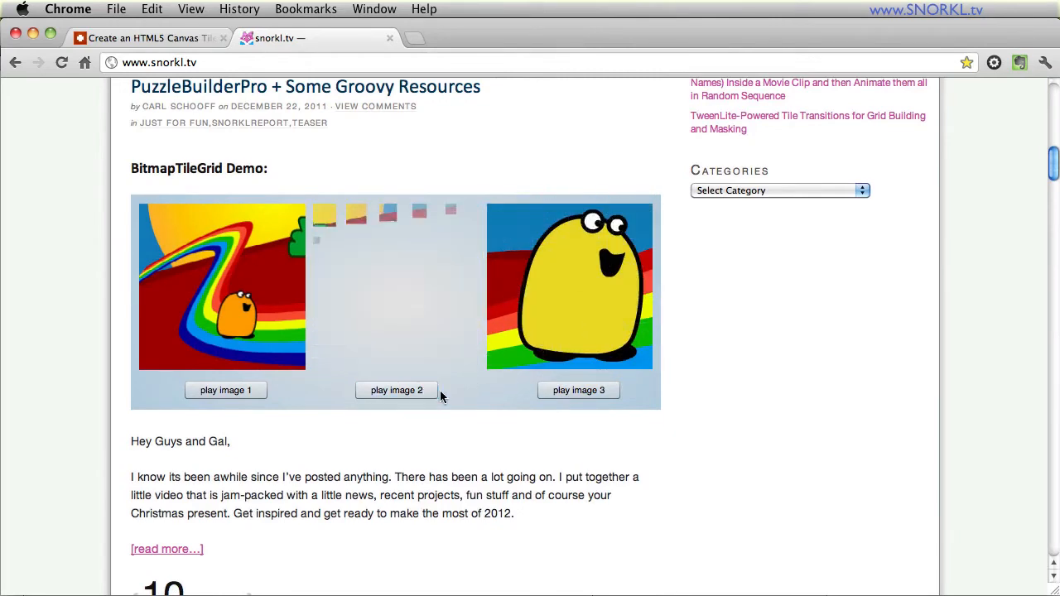
pyautogui.click(398, 391)
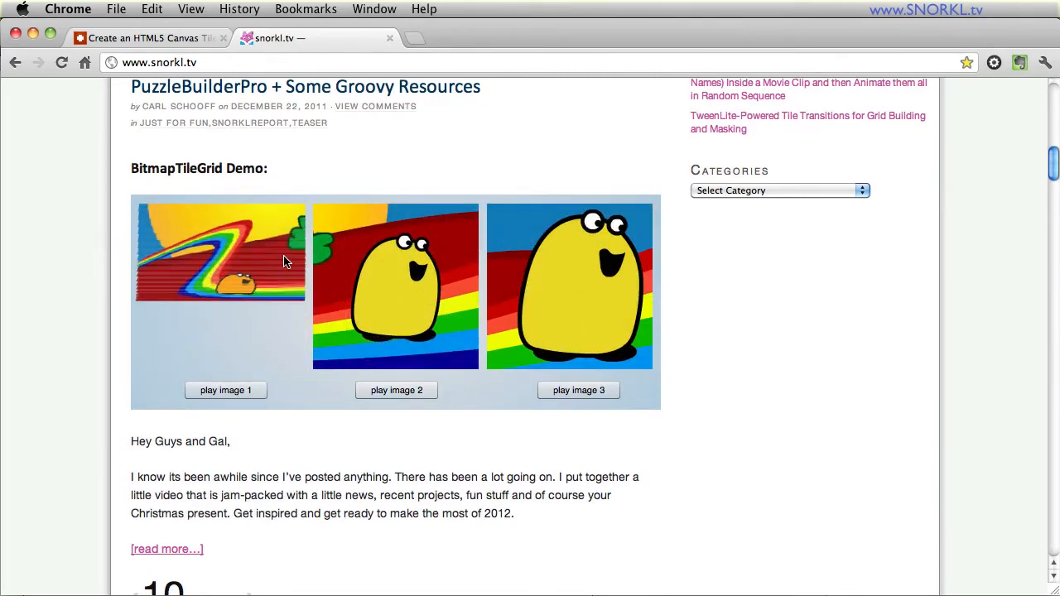
pyautogui.click(578, 391)
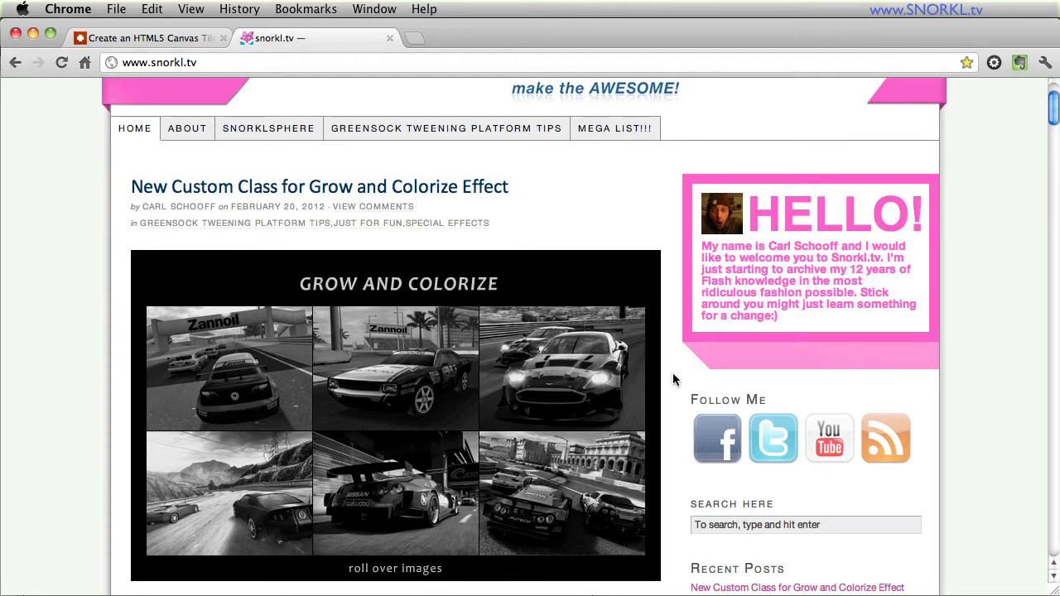
# Step: Switch to the HTML5 canvas tile swapping puzzle tutorial page
pyautogui.click(145, 38)
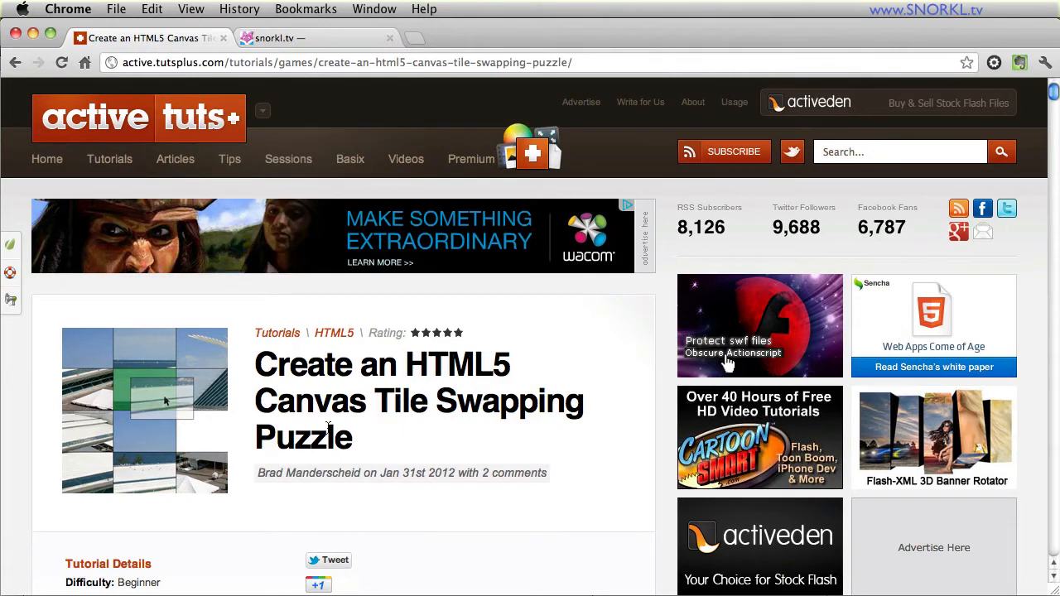
# Step: Launch the tile swapping puzzle demo from its preview image on the tutorial page
pyautogui.scroll(-3)
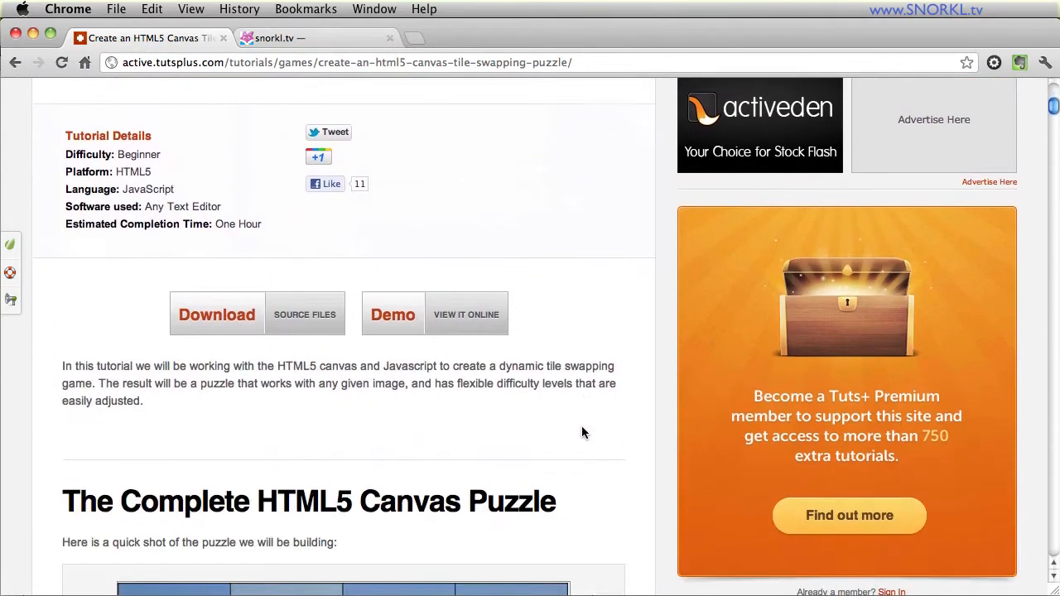
pyautogui.scroll(-3)
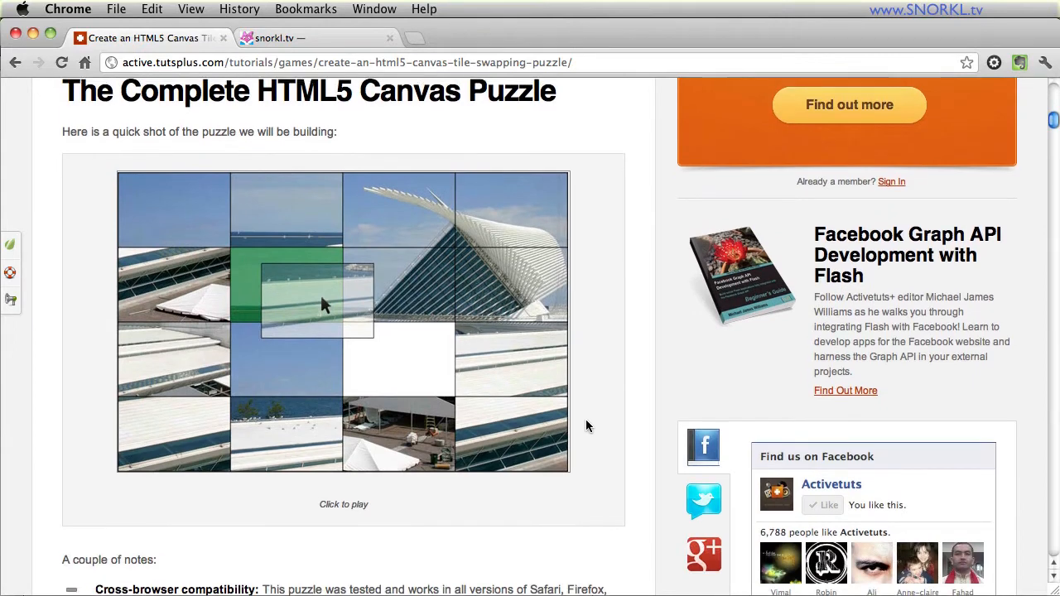
pyautogui.click(342, 322)
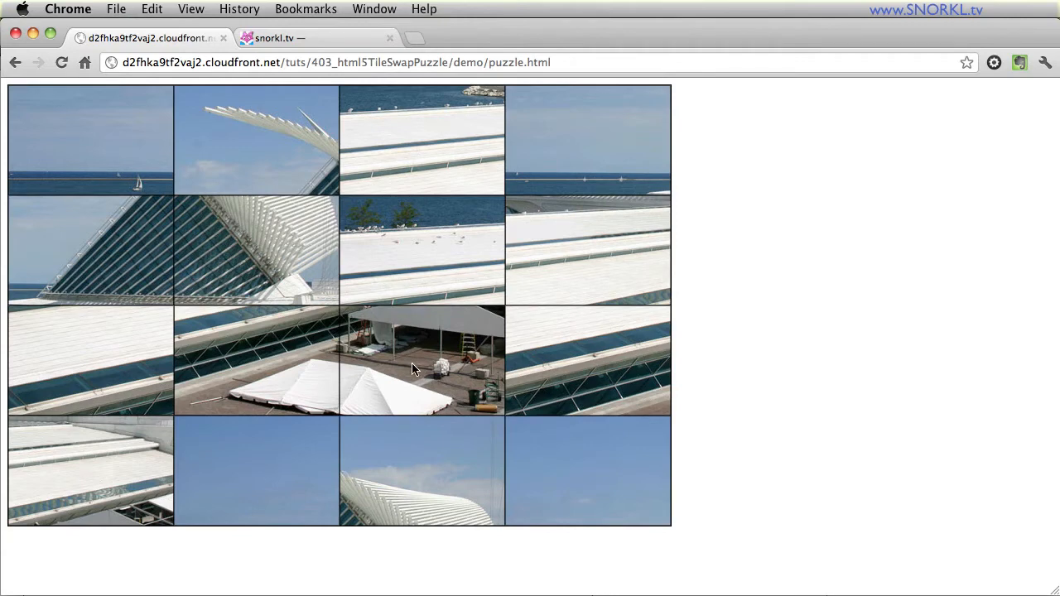
pyautogui.moveTo(338, 68)
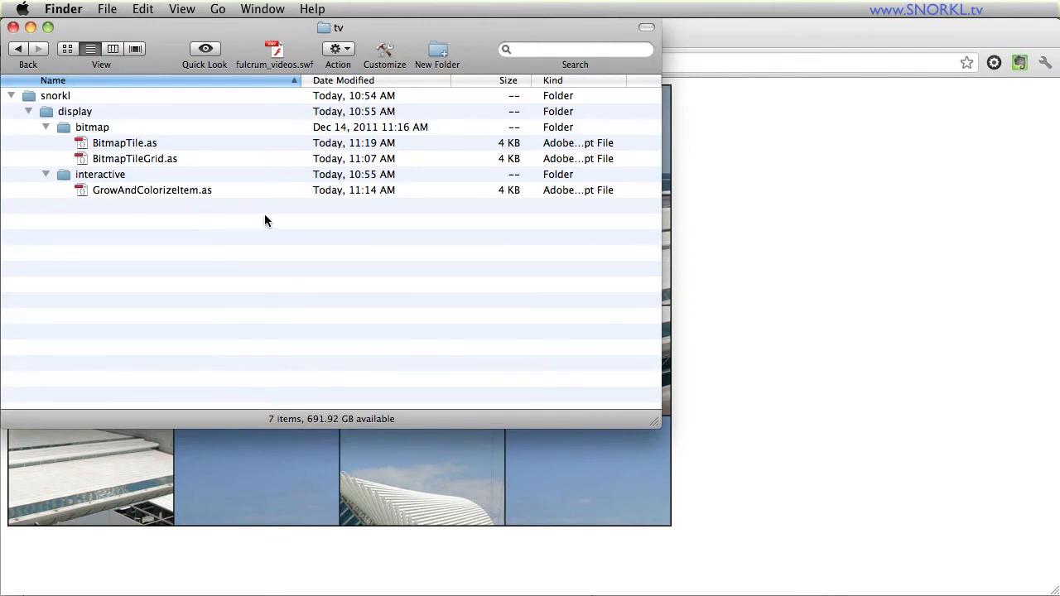
pyautogui.moveTo(67, 190)
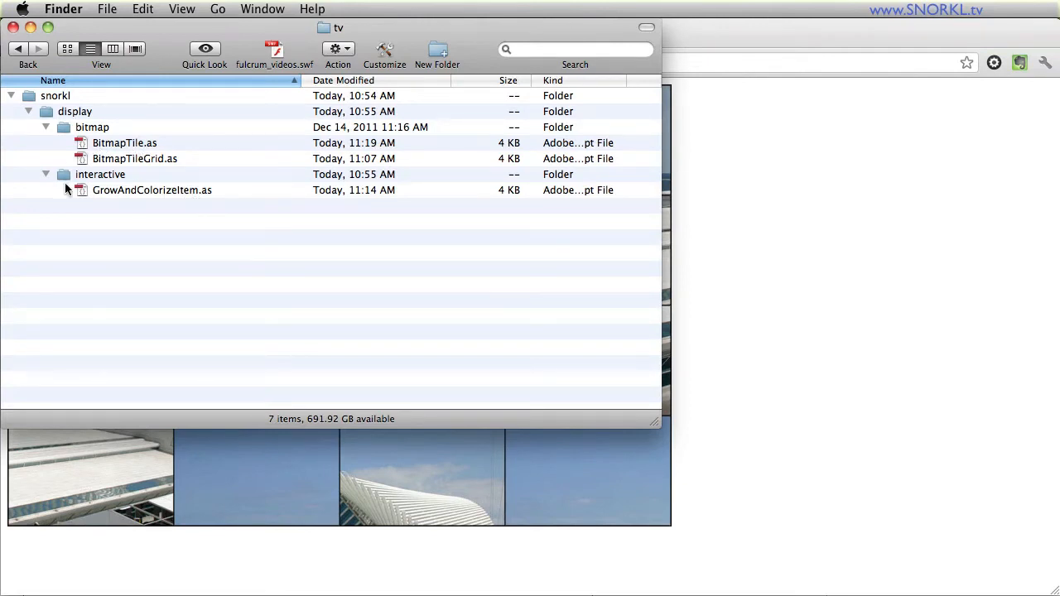
pyautogui.moveTo(195, 199)
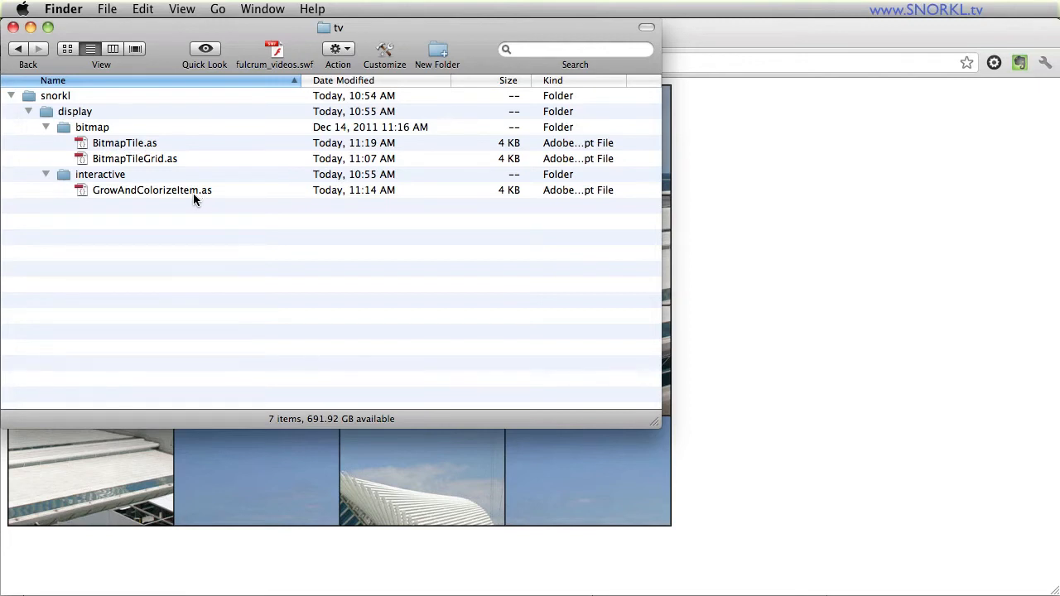
pyautogui.moveTo(371, 265)
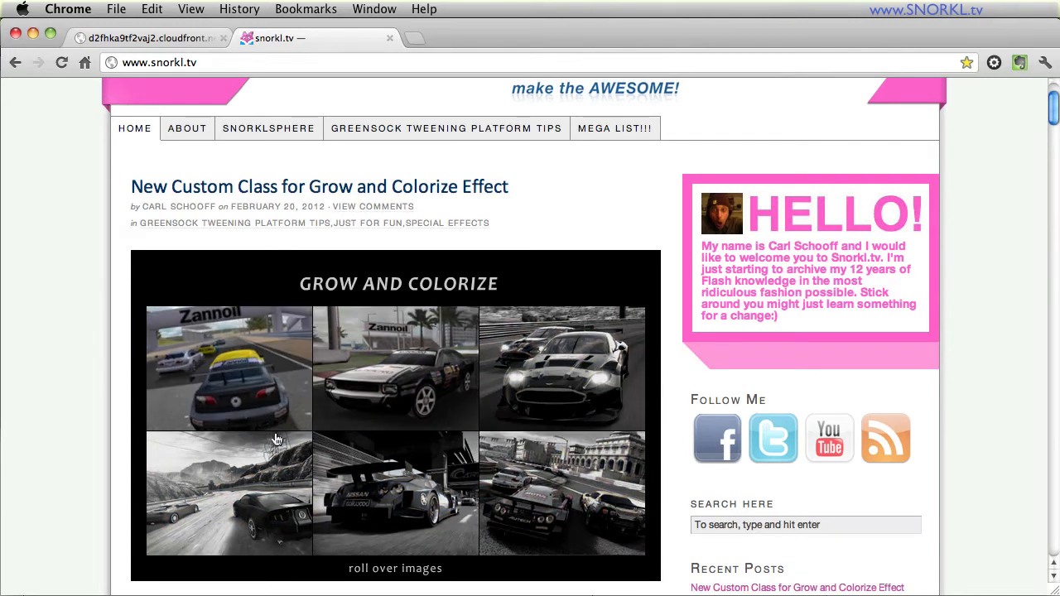
pyautogui.moveTo(681, 404)
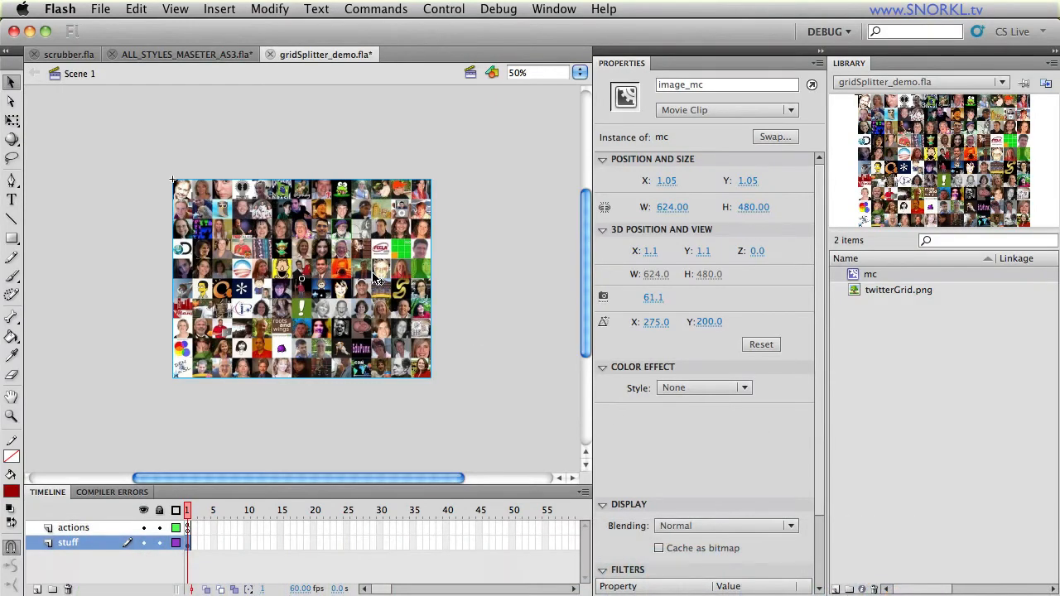
# Step: Run Test Movie so gridSplitter_demo.swf shows image_mc as grayscale tiles
pyautogui.click(444, 10)
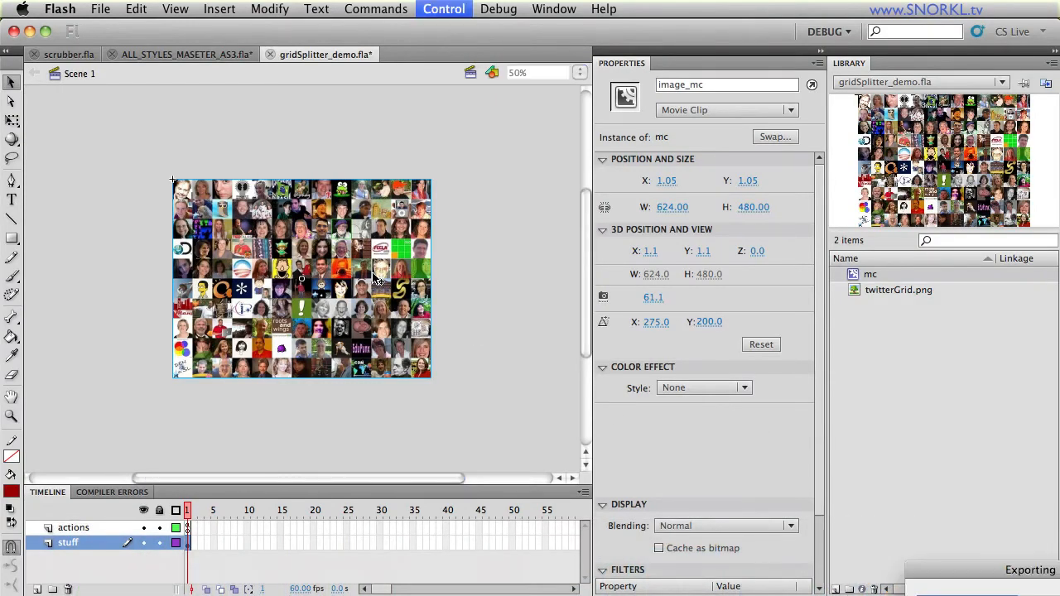
pyautogui.click(444, 10)
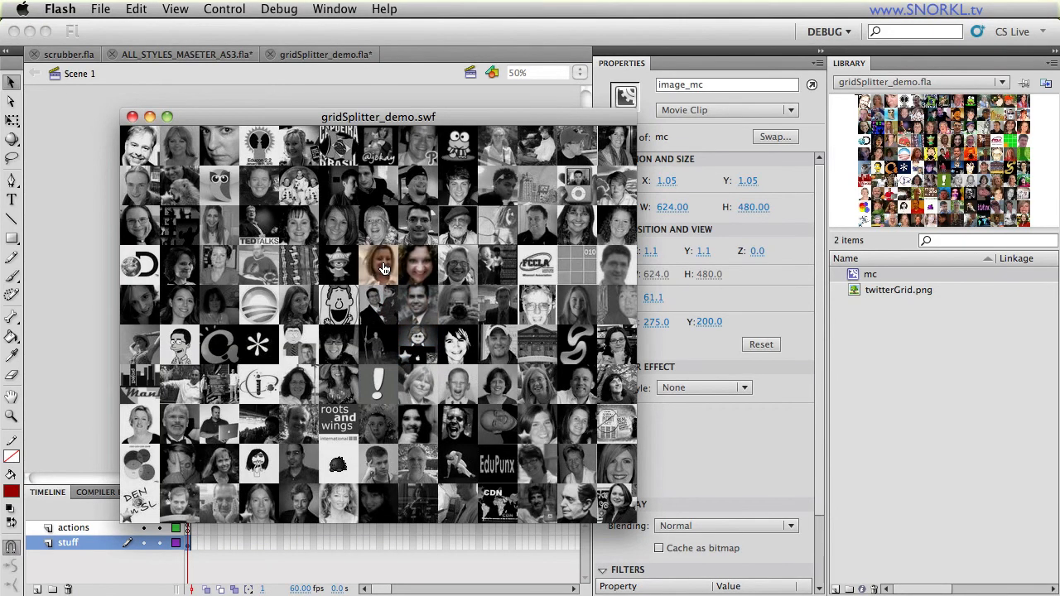